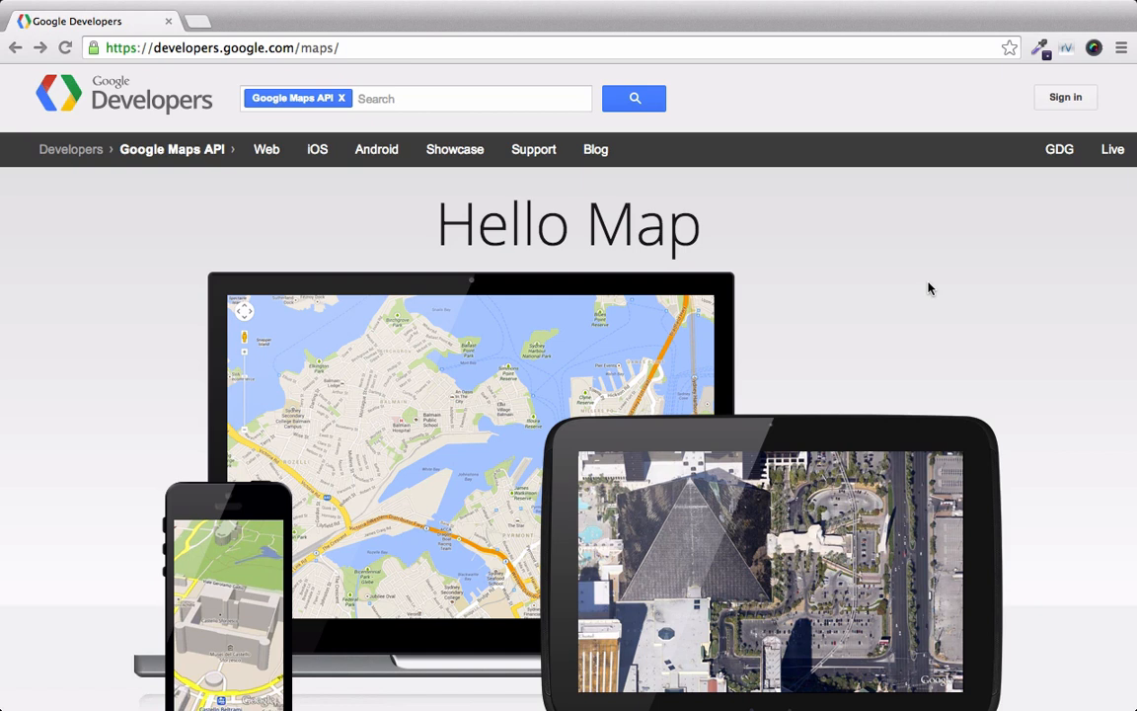
Step: Scroll the Maps API overview down to the iOS, Web and Android platform sections
{"action": "scroll", "scroll_direction": "down", "scroll_amount": 3}
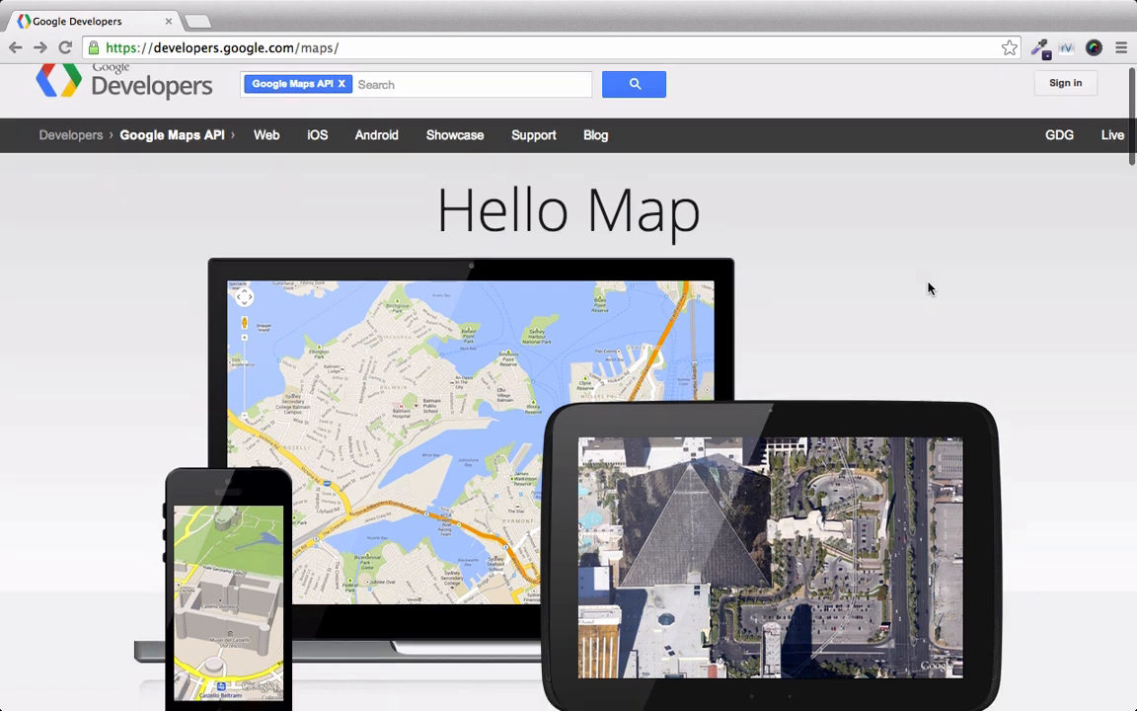
{"action": "scroll", "scroll_direction": "down", "scroll_amount": 3}
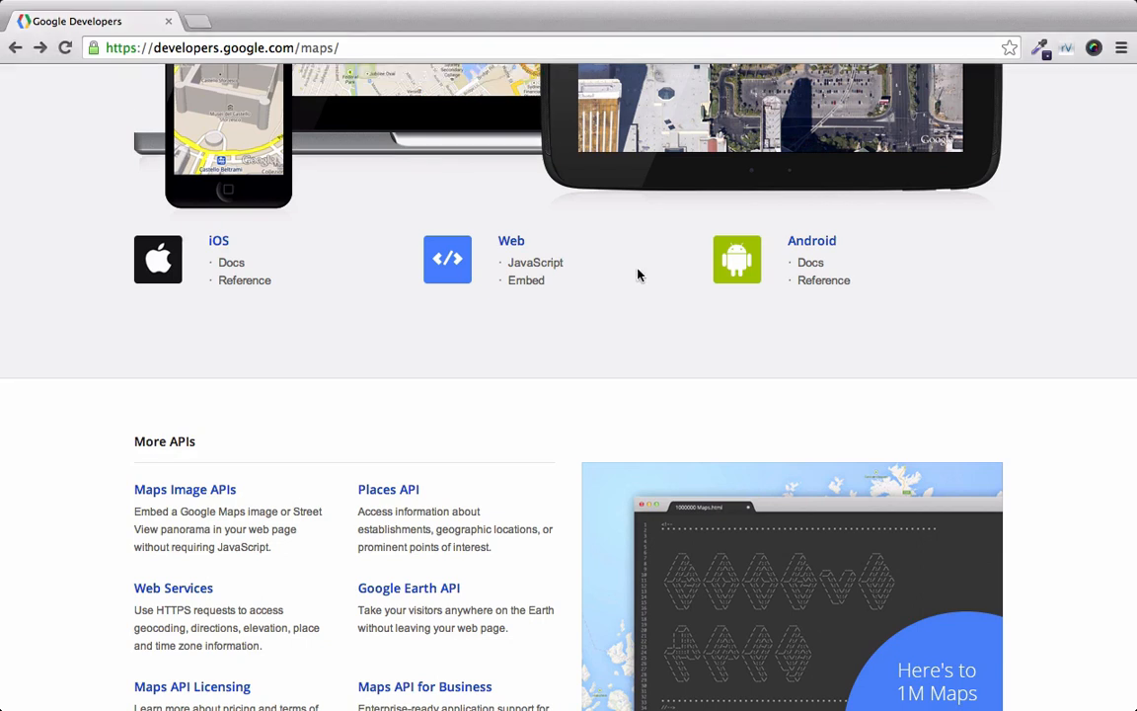
{"action": "mouse_move", "coordinate": [537, 262]}
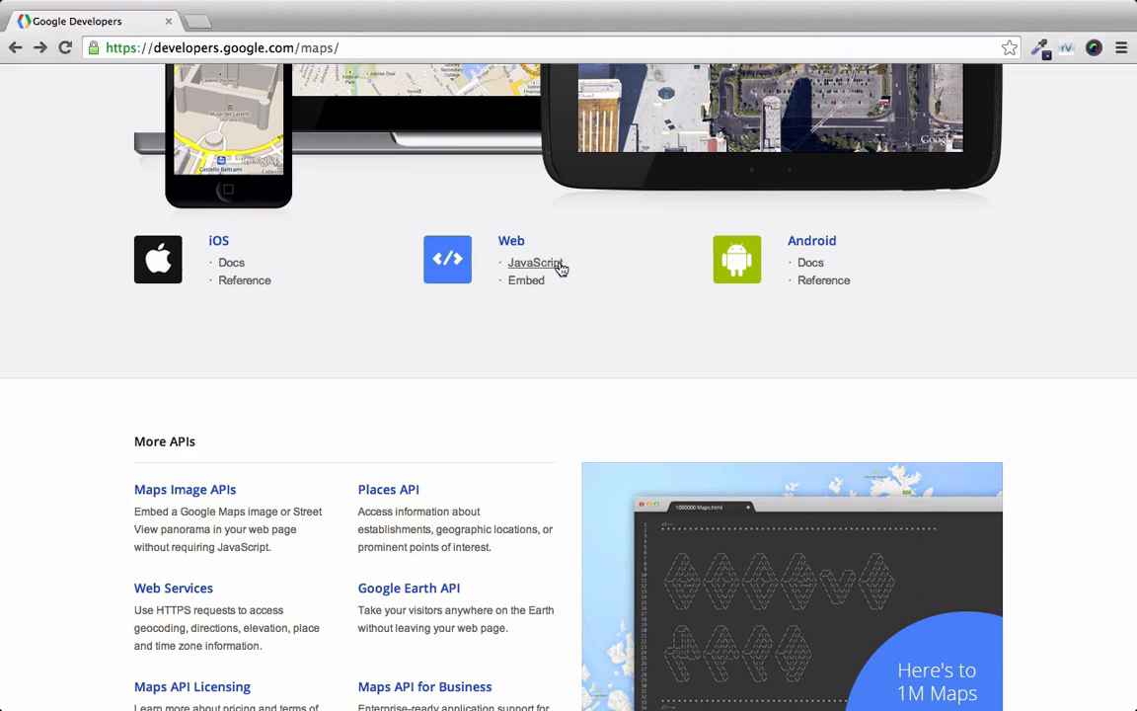
Step: Go from Web > JavaScript to the Get Started guide, then browse the v3 API Reference
{"action": "left_click", "coordinate": [535, 262]}
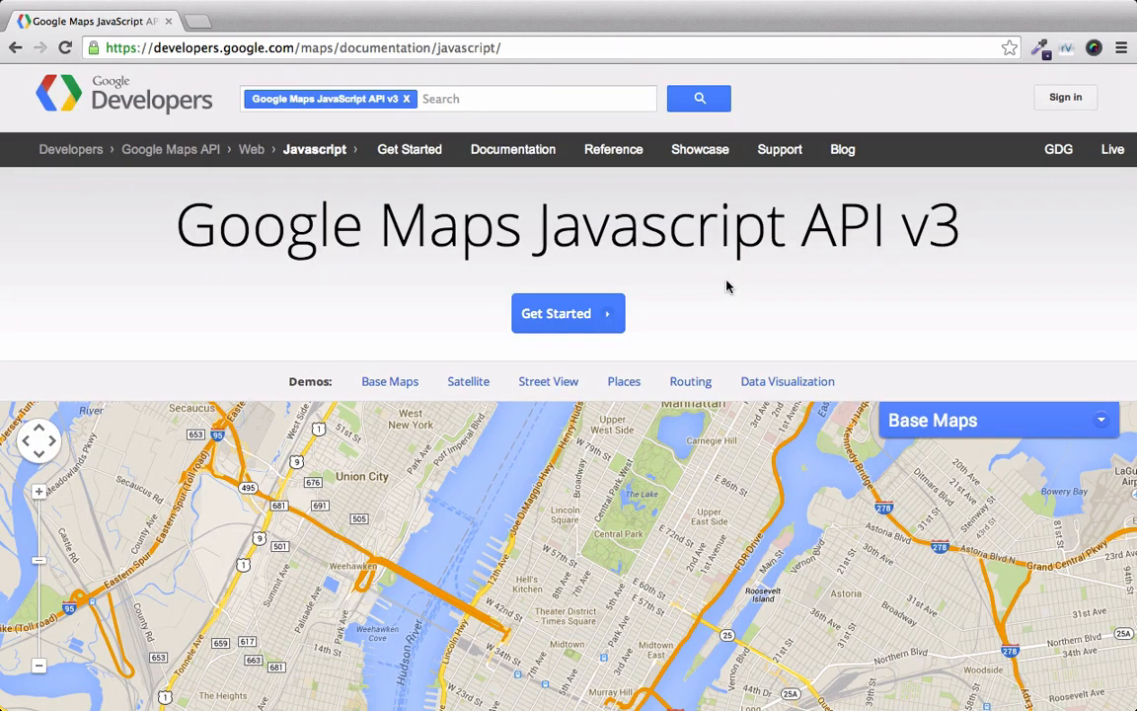
{"action": "scroll", "scroll_direction": "down", "scroll_amount": 3}
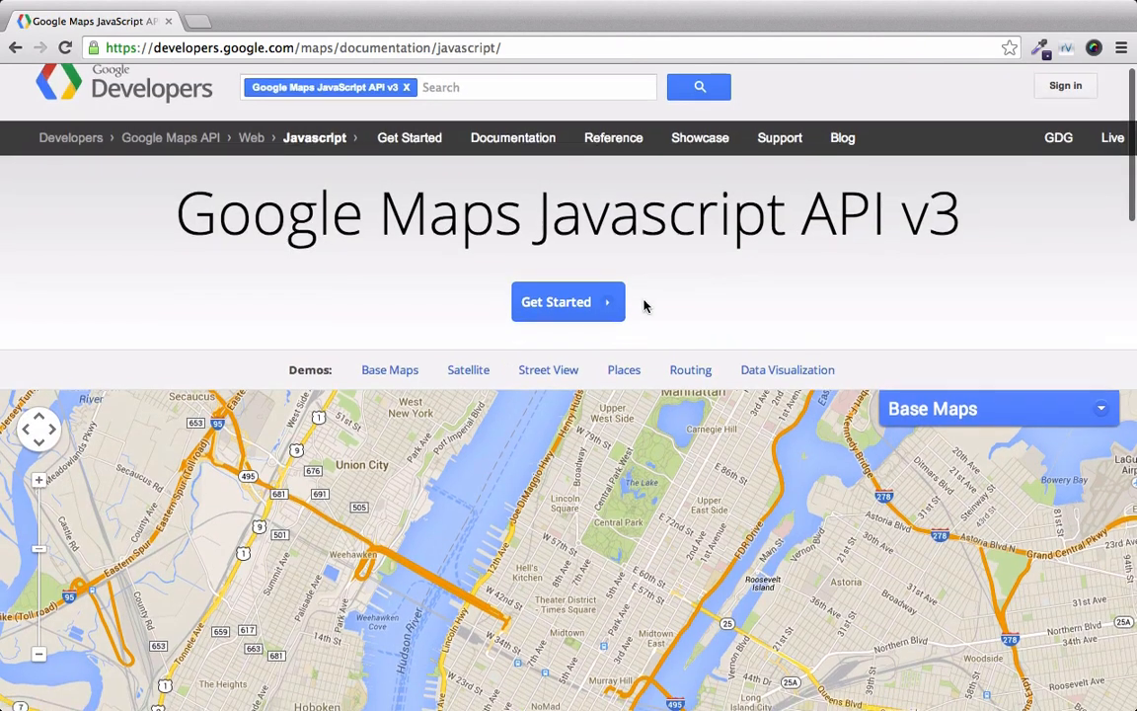
{"action": "left_click", "coordinate": [568, 302]}
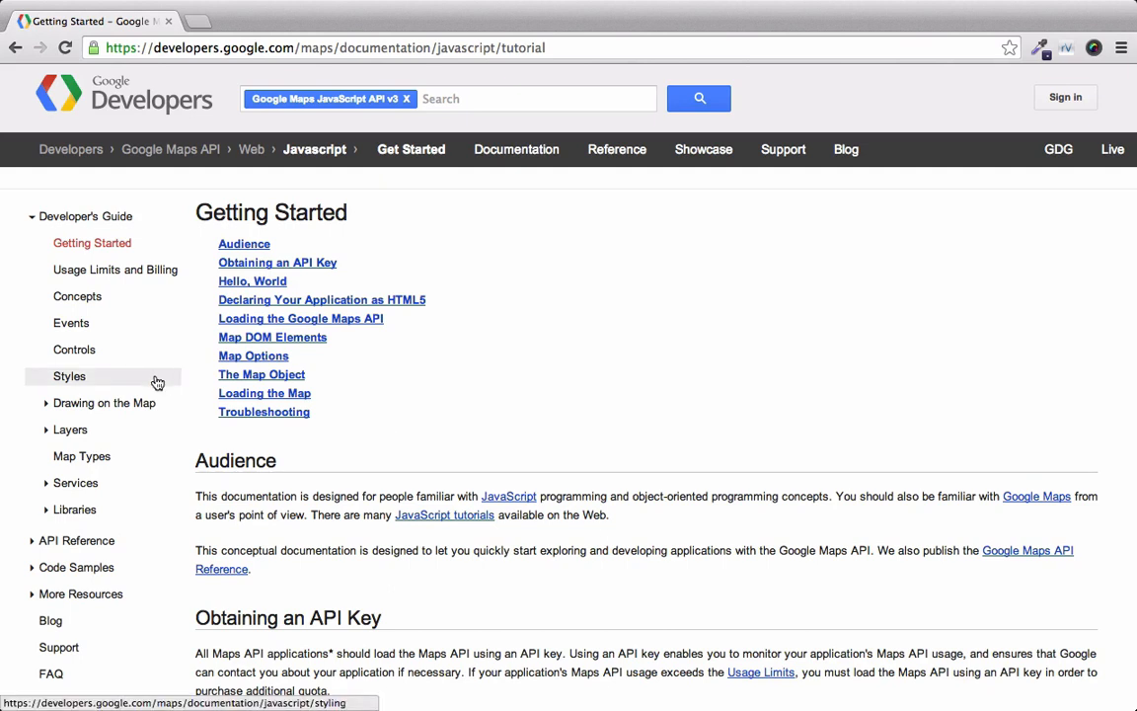
{"action": "scroll", "scroll_direction": "down", "scroll_amount": 3}
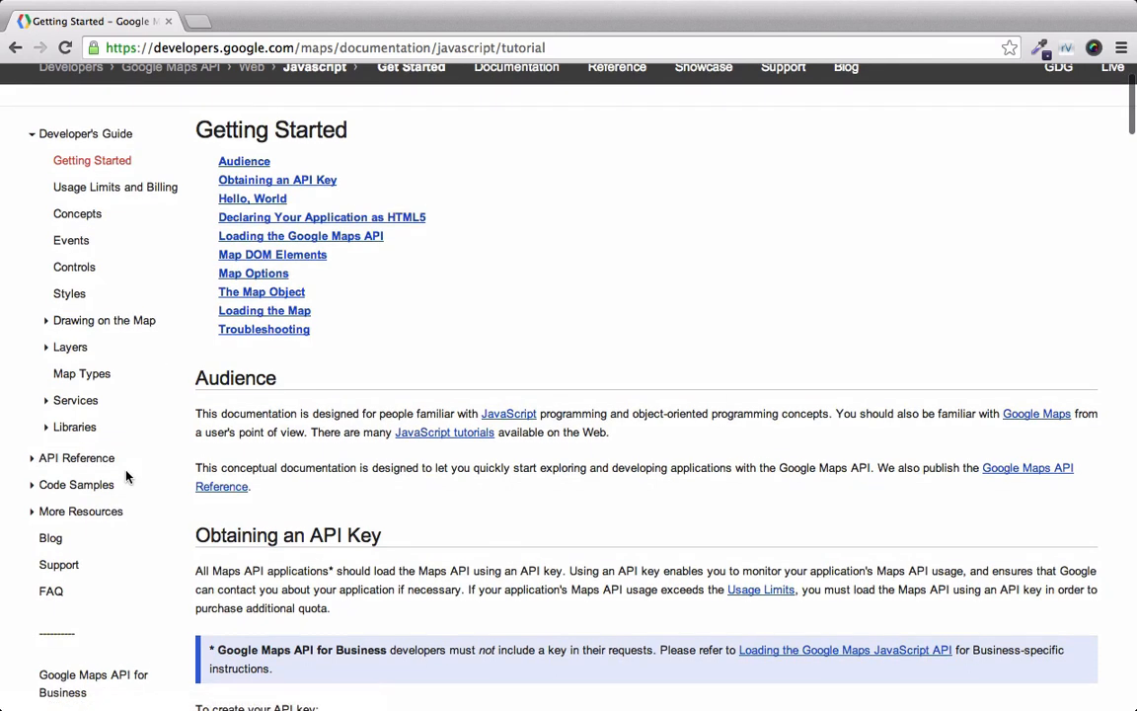
{"action": "mouse_move", "coordinate": [221, 372]}
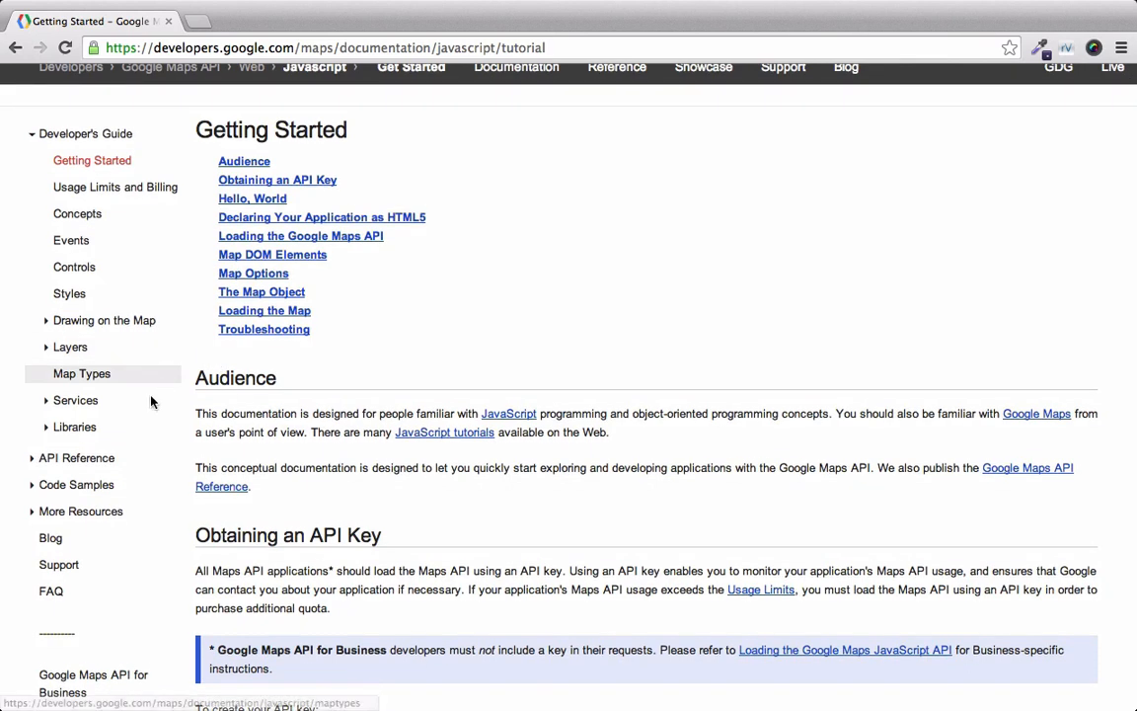
{"action": "mouse_move", "coordinate": [75, 458]}
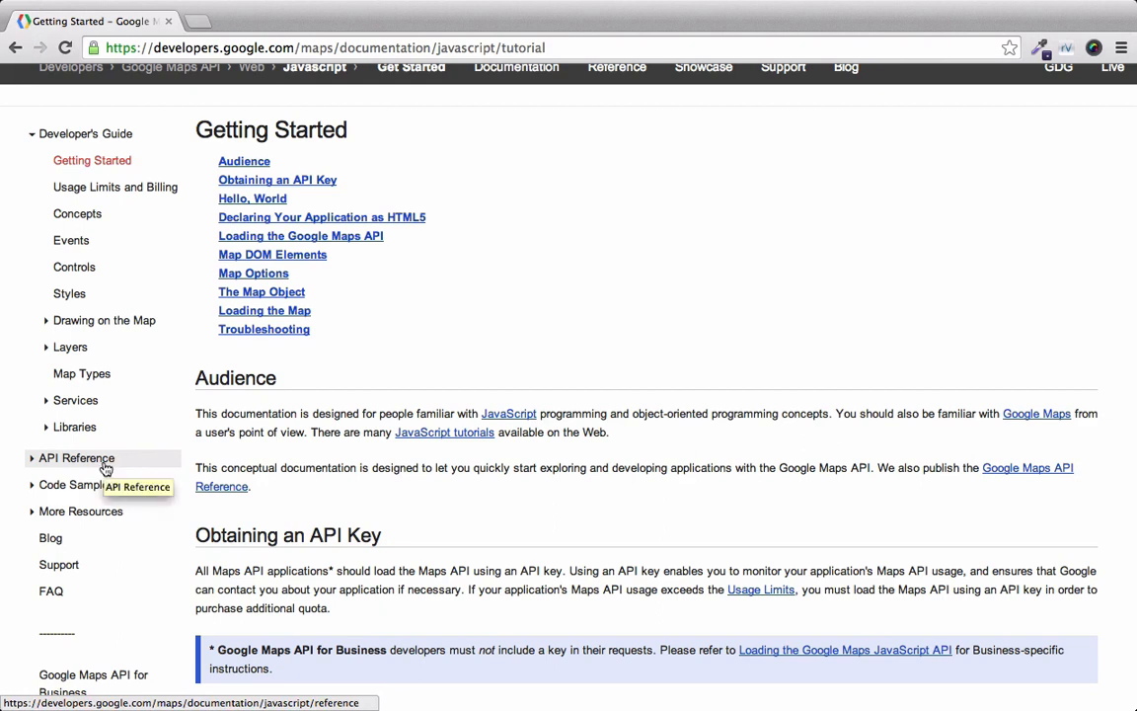
{"action": "left_click", "coordinate": [75, 458]}
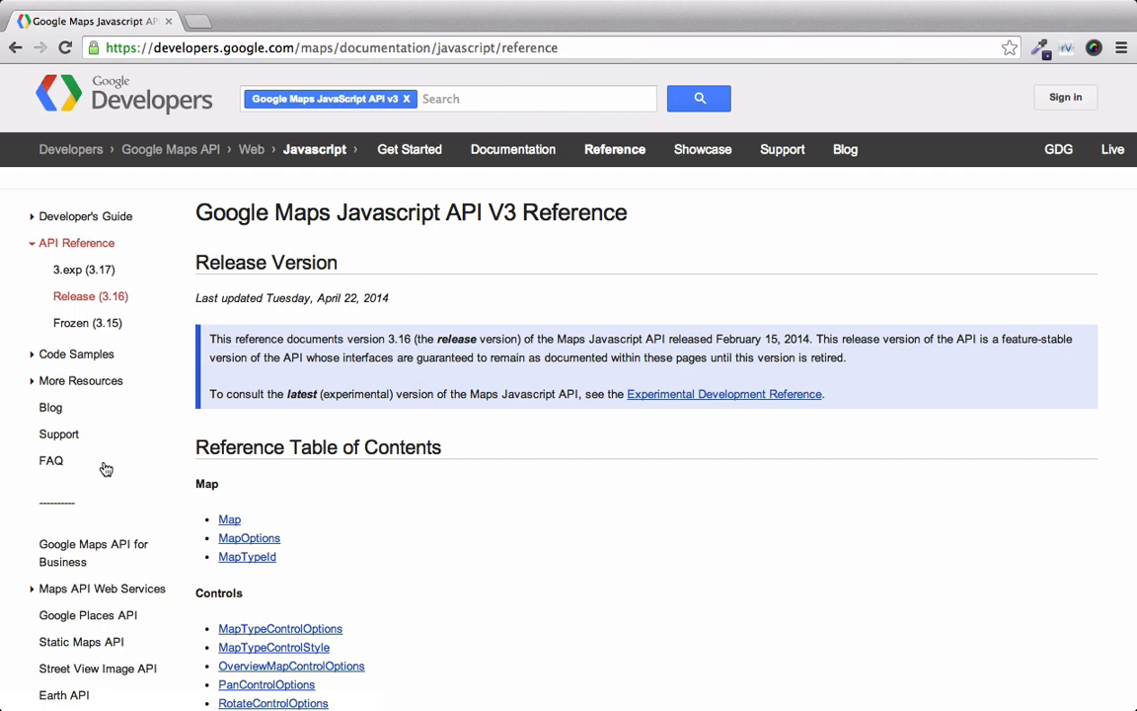
{"action": "mouse_move", "coordinate": [304, 516]}
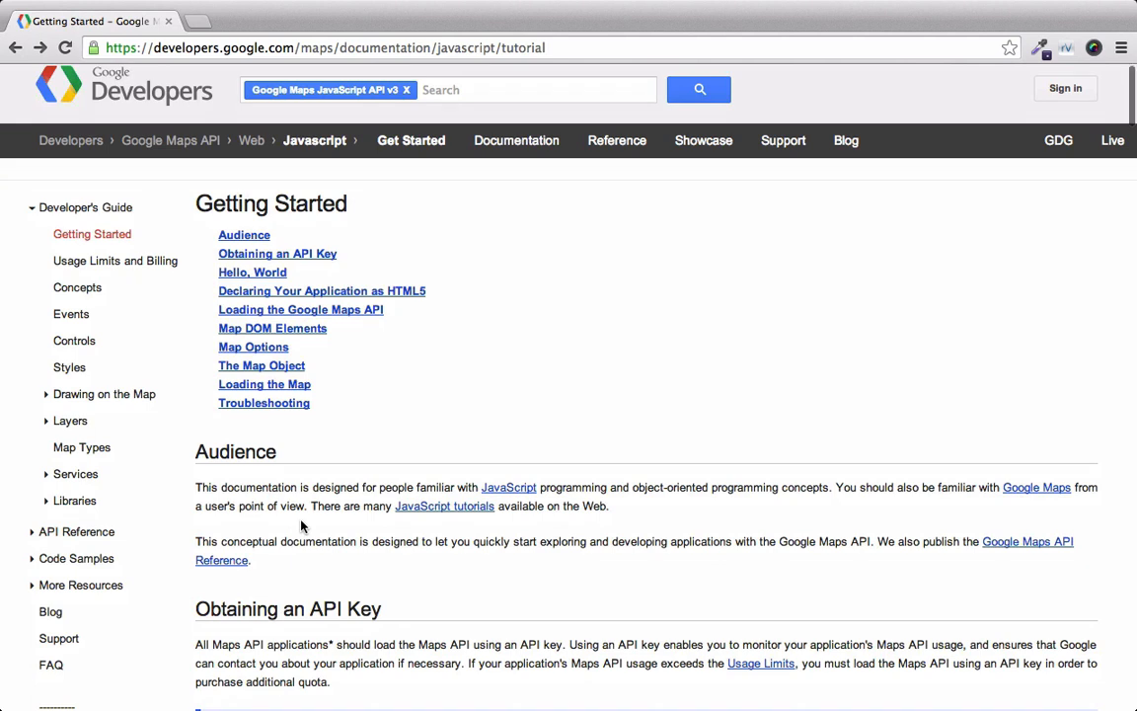
Step: Reach the 'Obtaining an API Key' section and follow the code.google.com/apis/console link
{"action": "scroll", "scroll_direction": "down", "scroll_amount": 3}
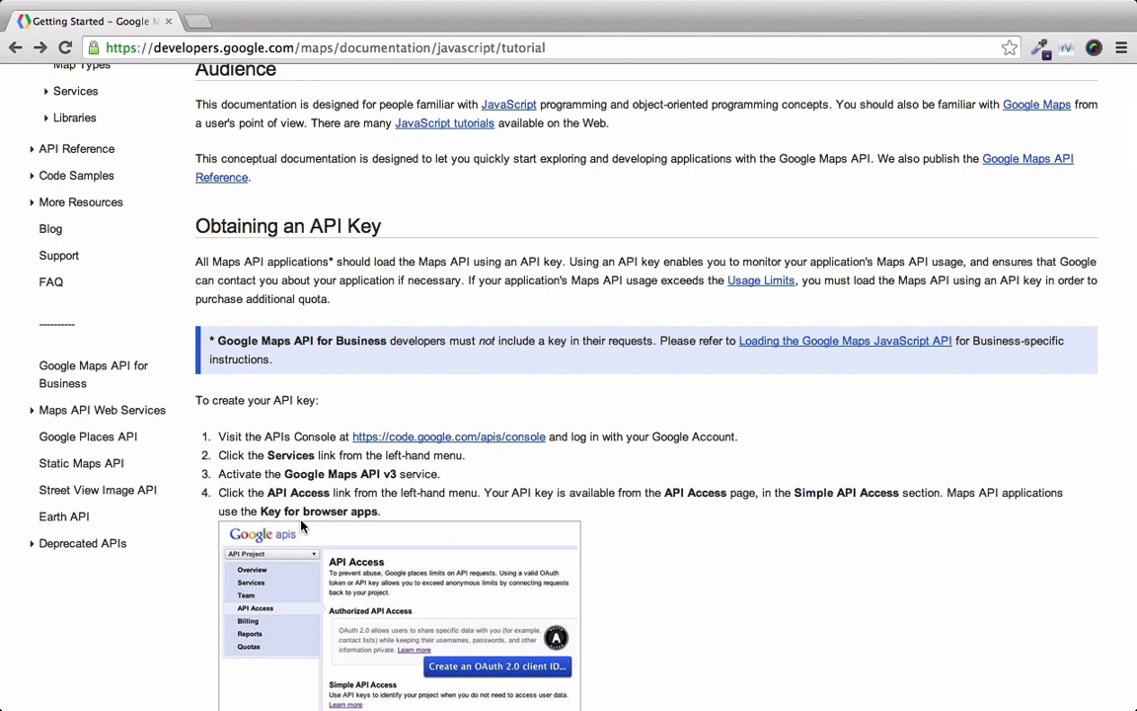
{"action": "scroll", "scroll_direction": "down", "scroll_amount": 3}
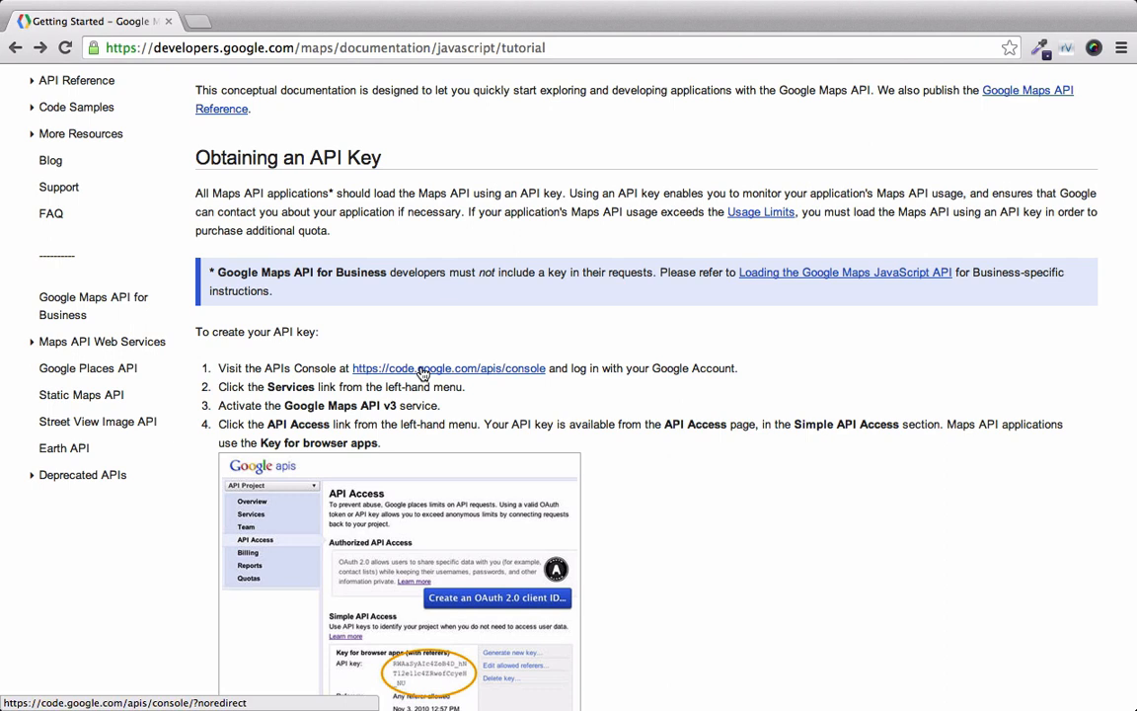
{"action": "left_click", "coordinate": [448, 369]}
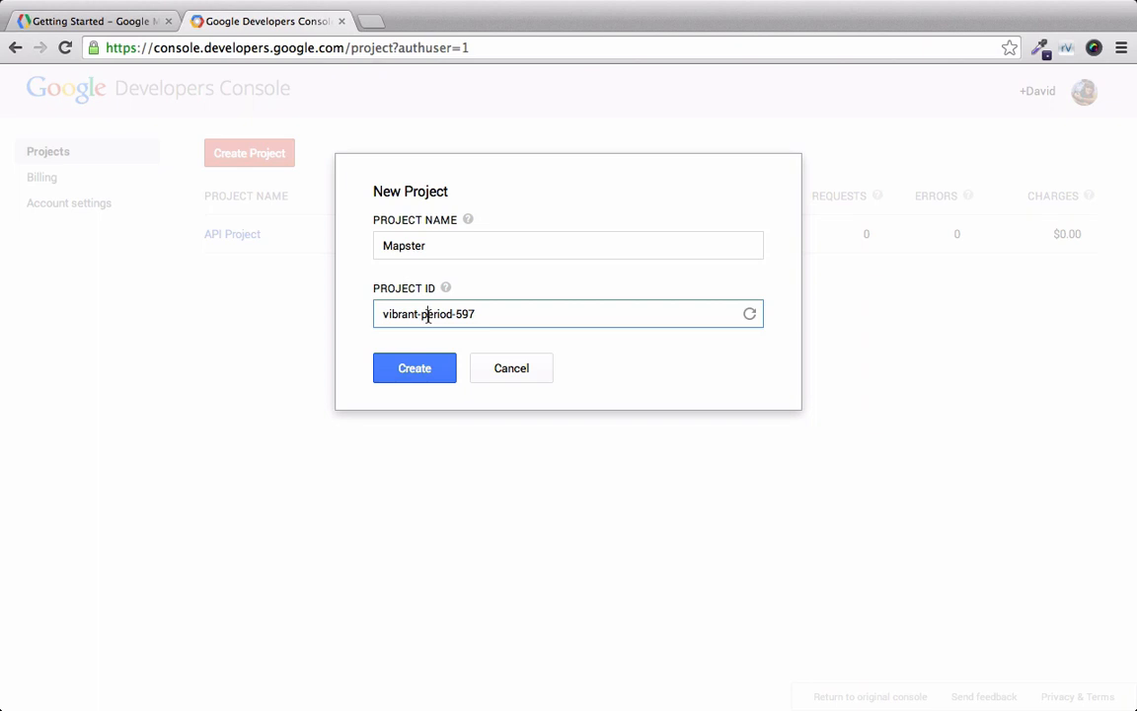
Step: Create the project 'Mapster' with its generated project ID vibrant-period-597
{"action": "left_click", "coordinate": [415, 367]}
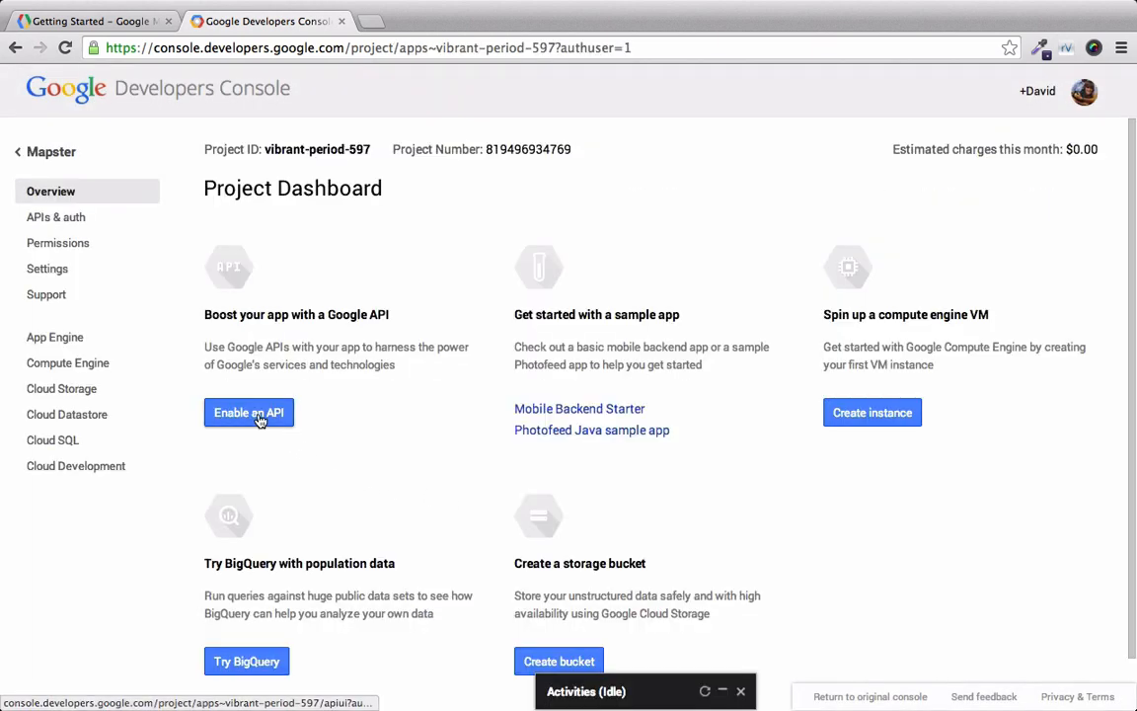
Step: Enable Google Maps JavaScript API v3 from the Mapster project's API list, switching it from OFF to ON
{"action": "left_click", "coordinate": [249, 412]}
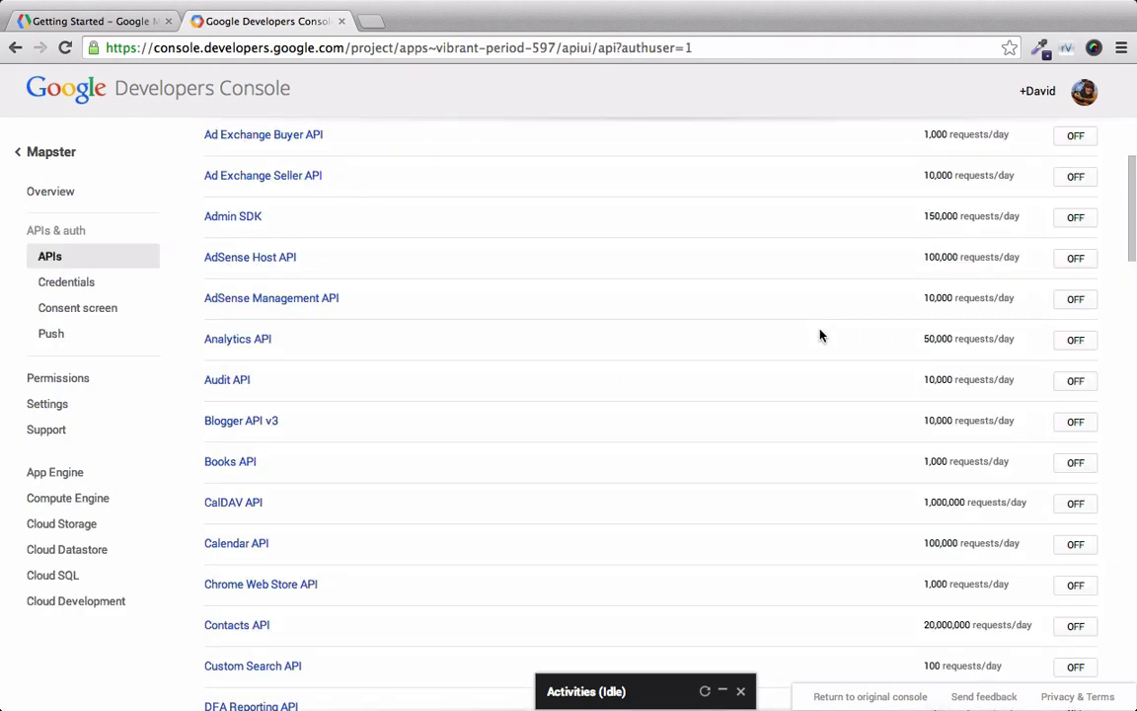
{"action": "scroll", "scroll_direction": "down", "scroll_amount": 3}
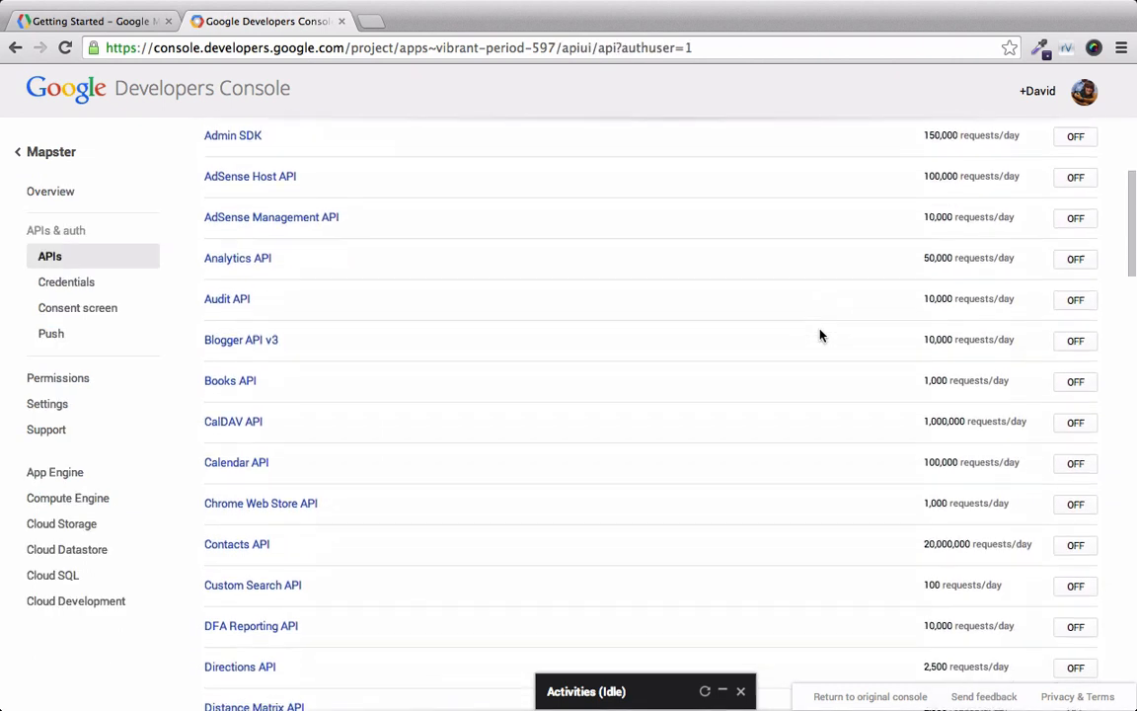
{"action": "scroll", "scroll_direction": "down", "scroll_amount": 3}
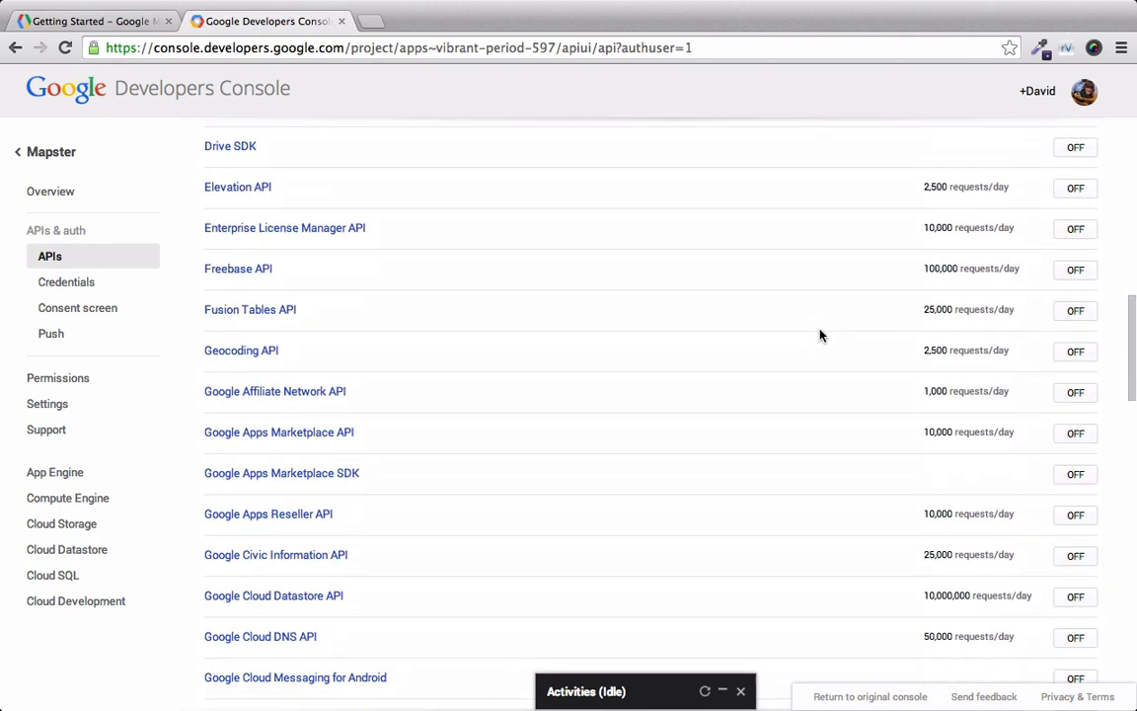
{"action": "scroll", "scroll_direction": "down", "scroll_amount": 3}
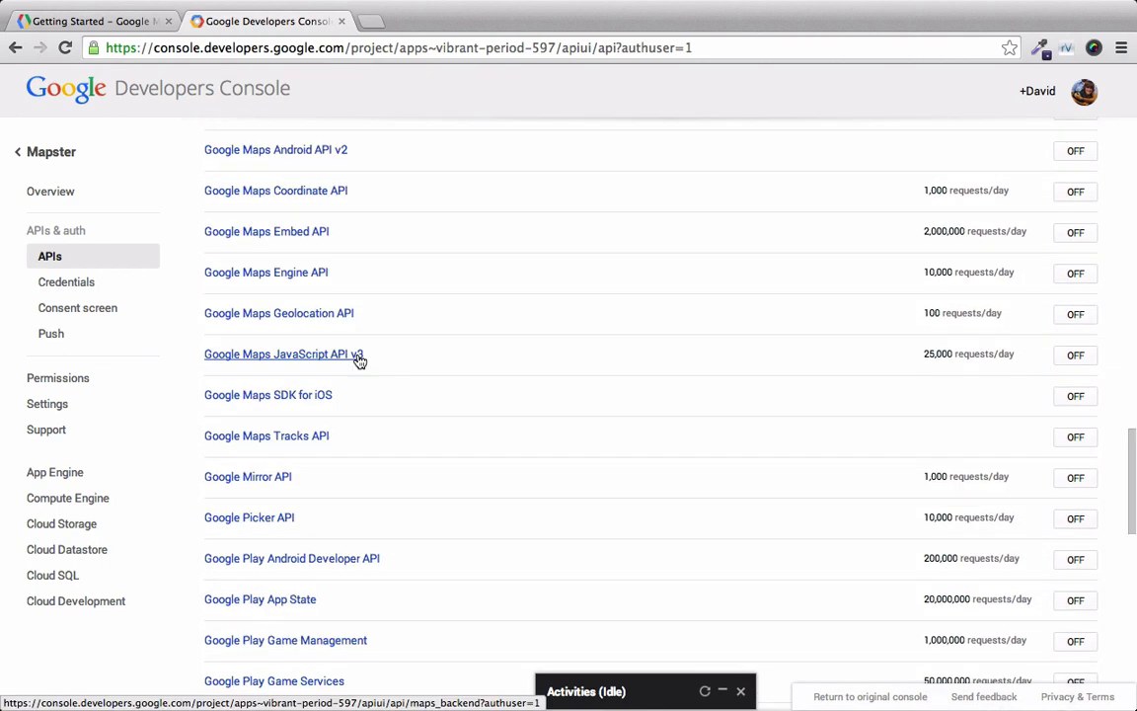
{"action": "mouse_move", "coordinate": [691, 344]}
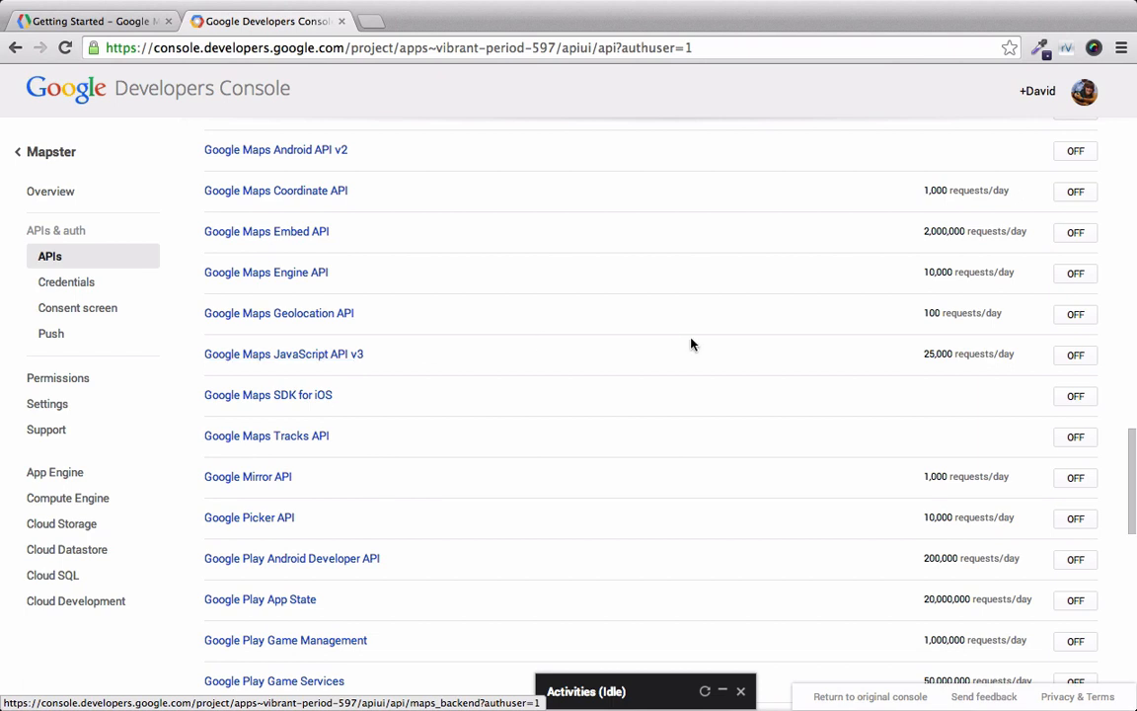
{"action": "mouse_move", "coordinate": [948, 352]}
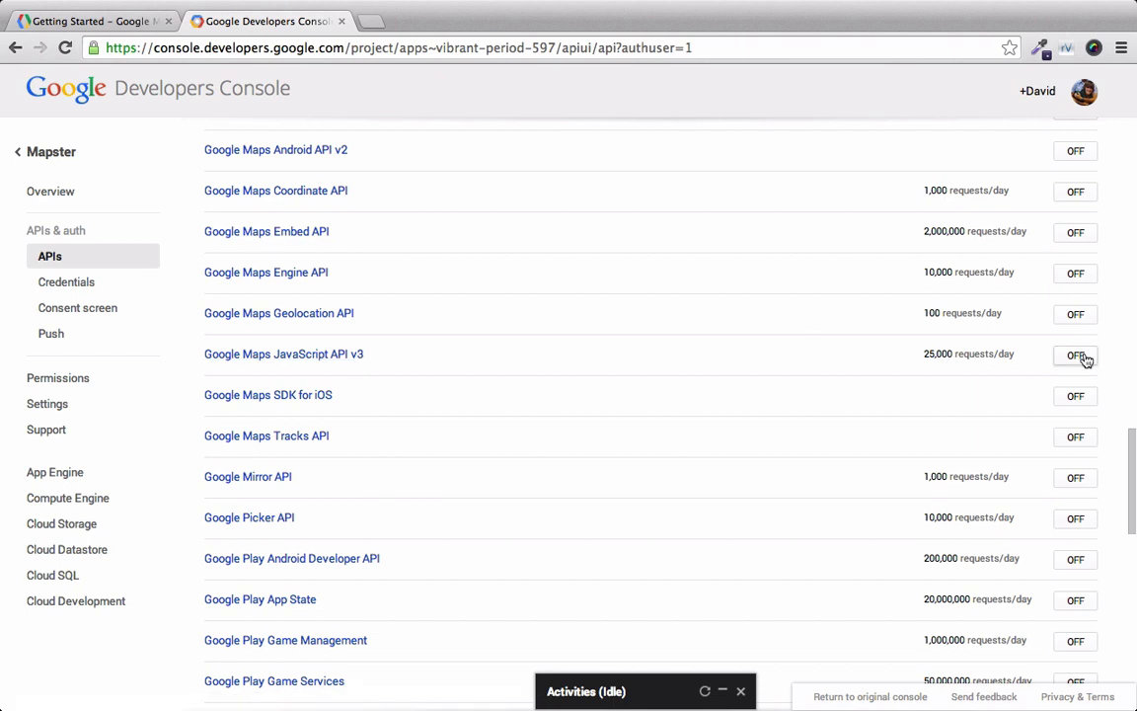
{"action": "left_click", "coordinate": [1074, 355]}
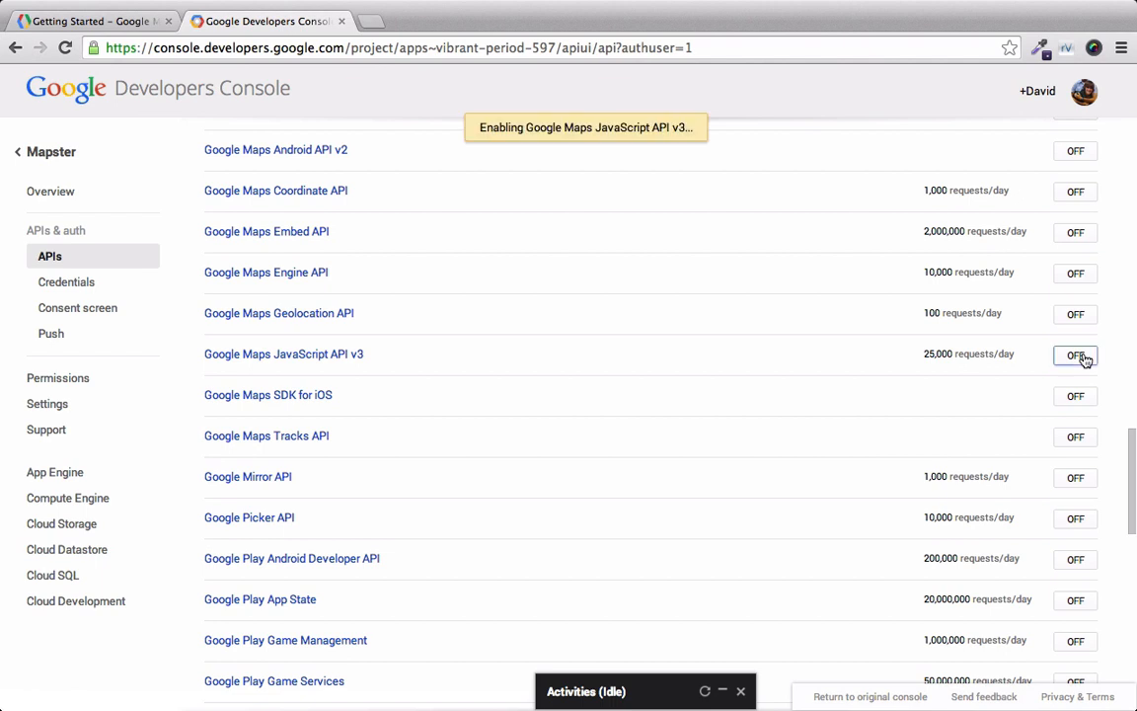
{"action": "left_click", "coordinate": [1074, 355]}
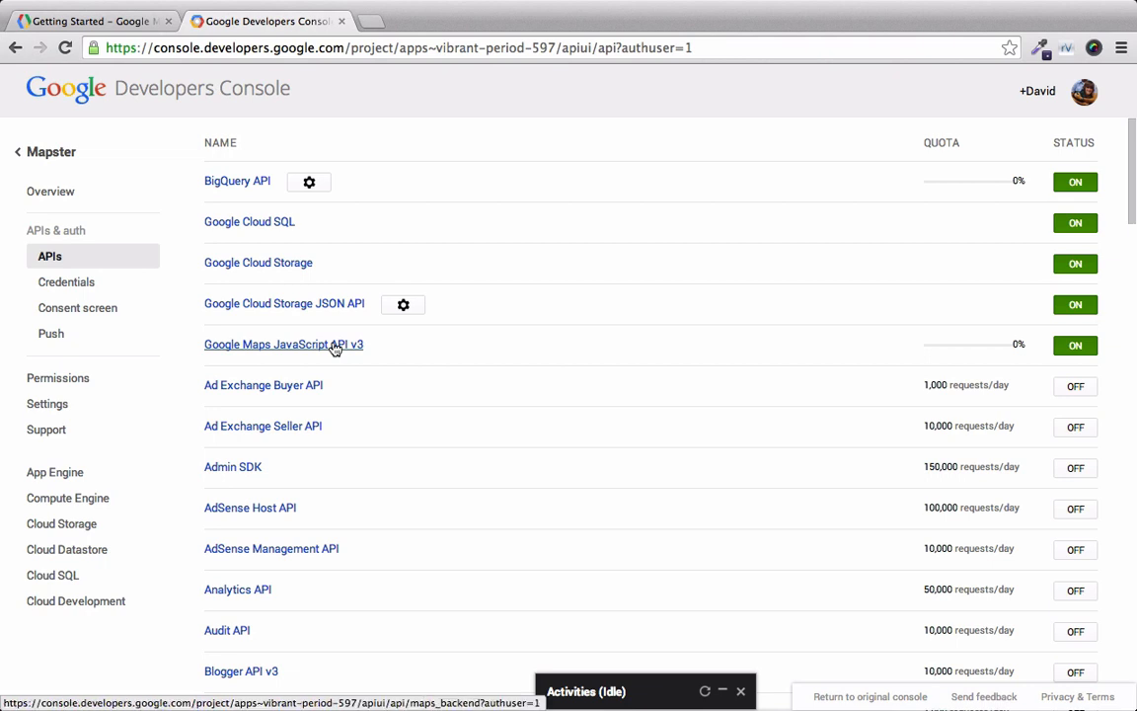
Step: Under APIs & auth > Credentials, create a Browser key with no referrer restrictions
{"action": "left_click", "coordinate": [284, 343]}
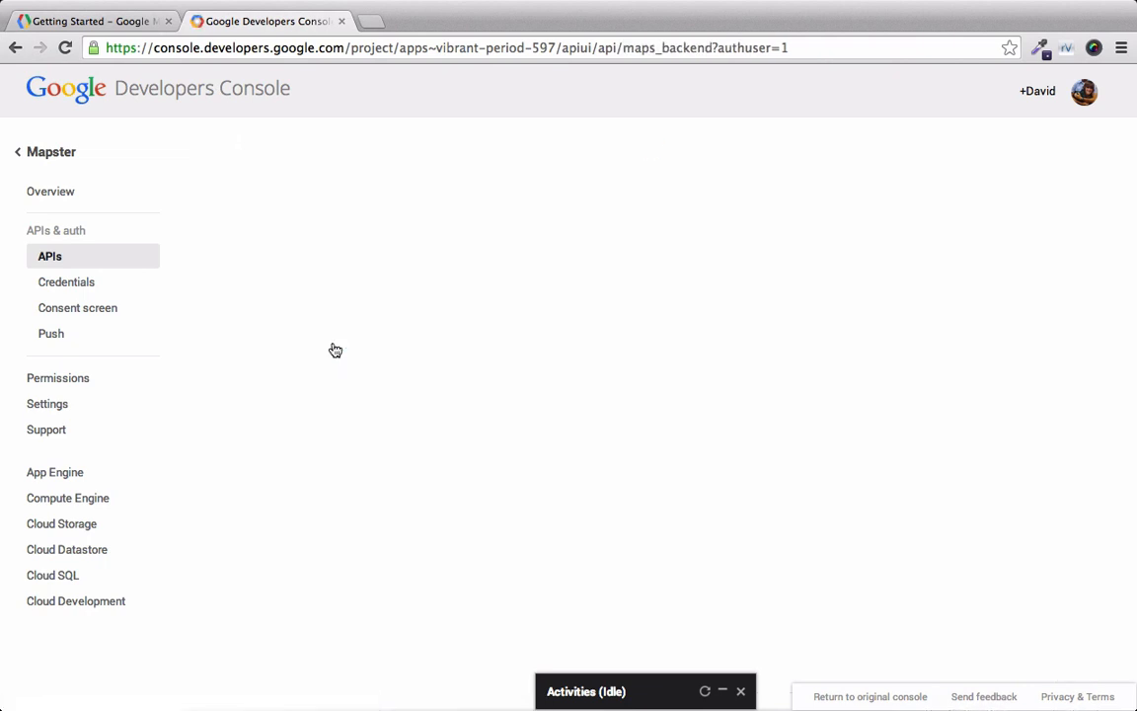
{"action": "left_click", "coordinate": [67, 281]}
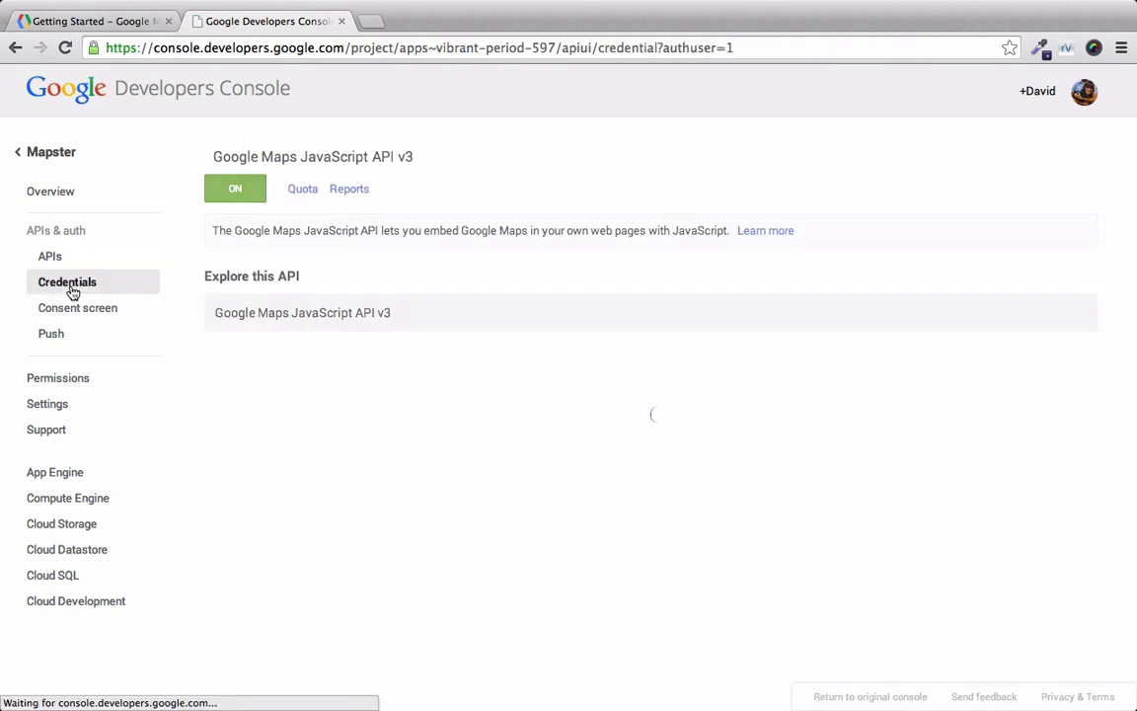
{"action": "left_click", "coordinate": [68, 280]}
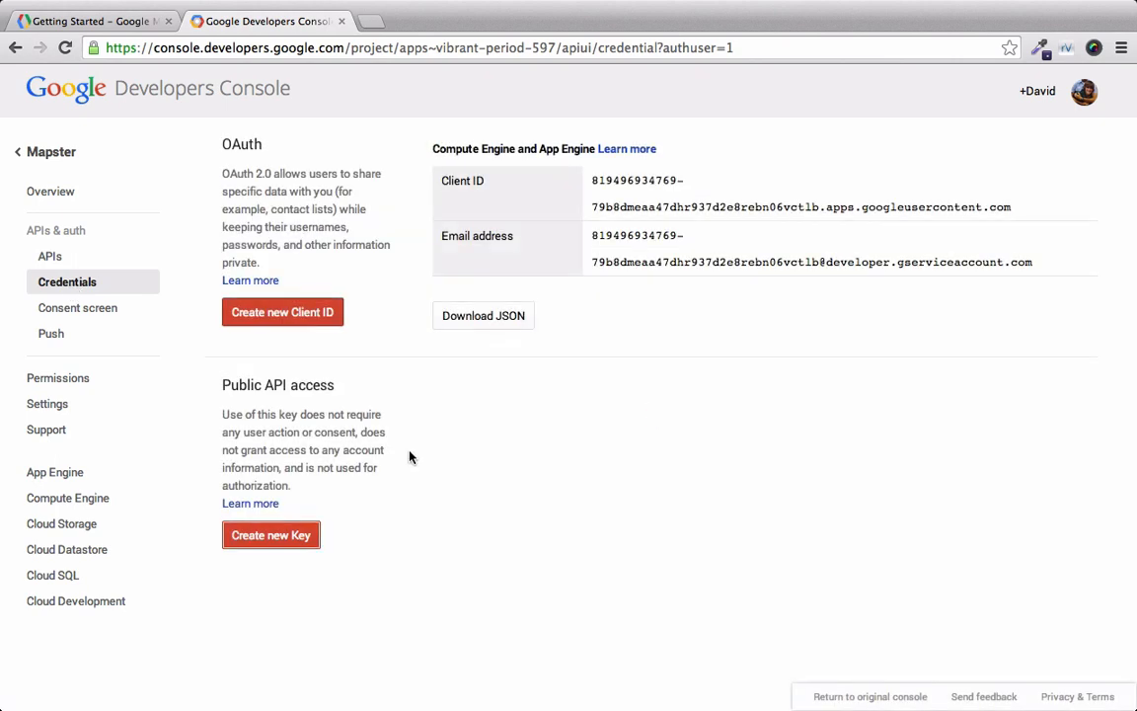
{"action": "left_click", "coordinate": [273, 533]}
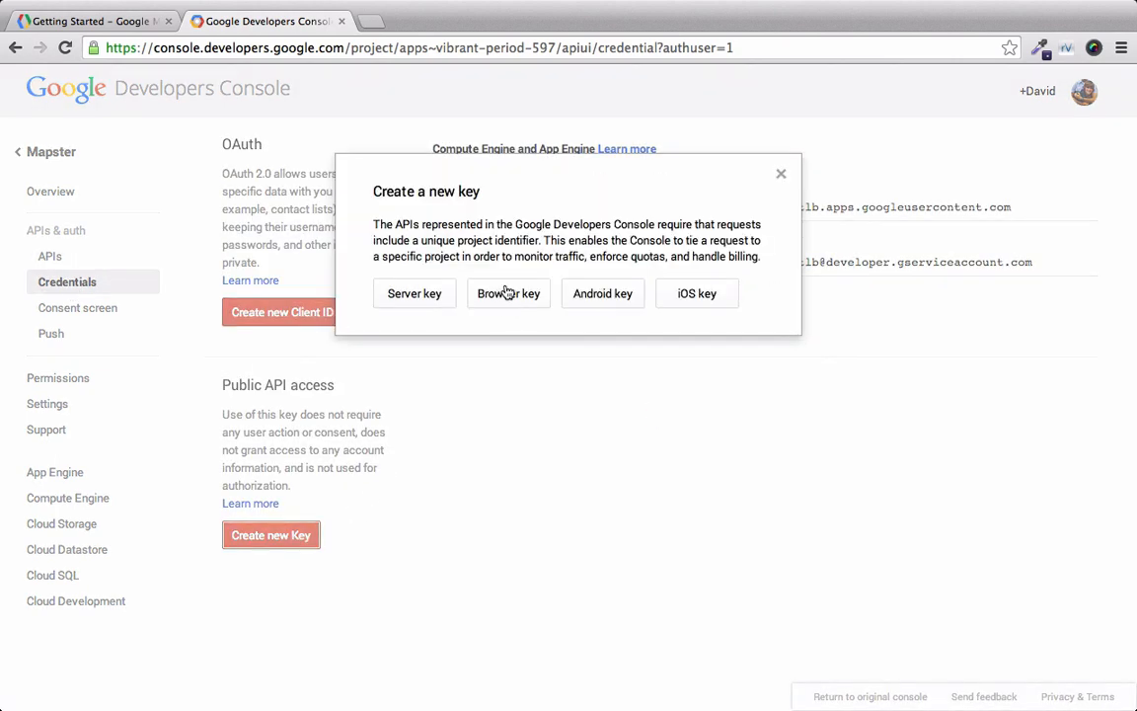
{"action": "left_click", "coordinate": [509, 293]}
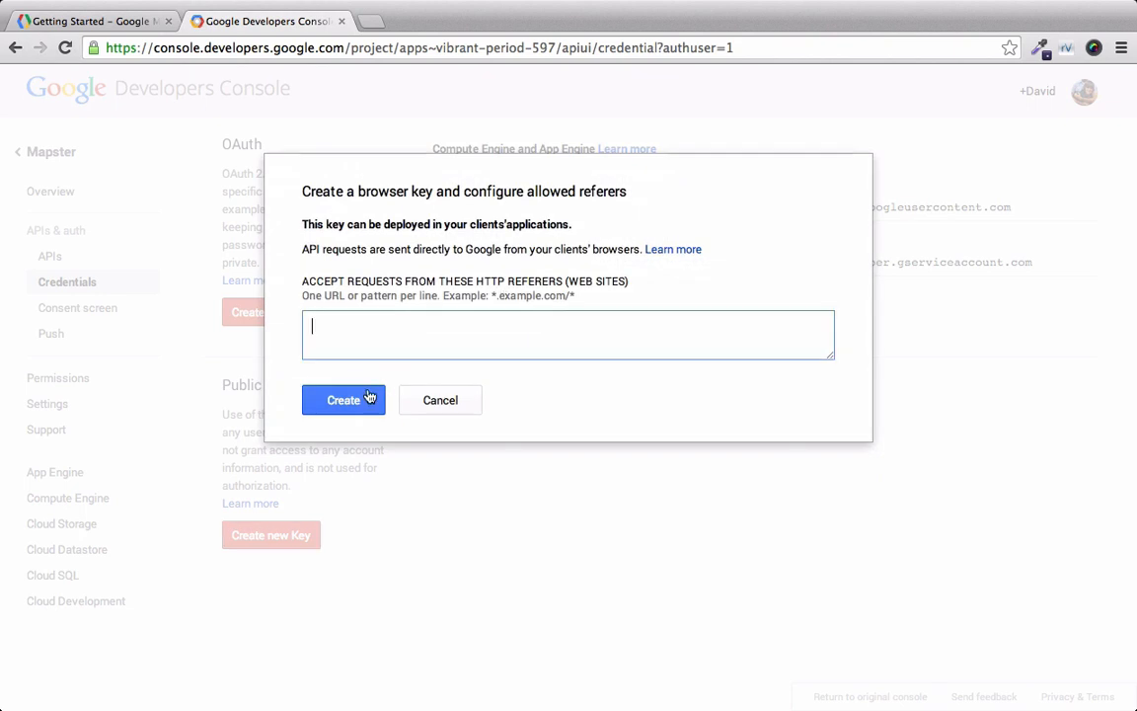
{"action": "left_click", "coordinate": [344, 399]}
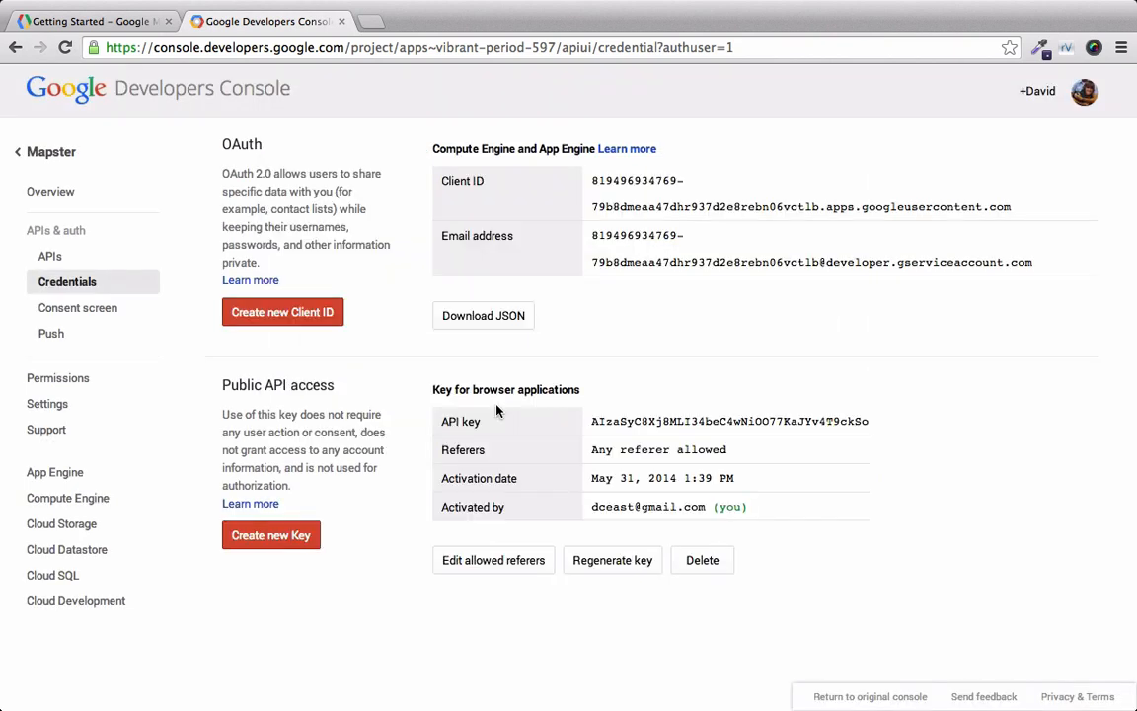